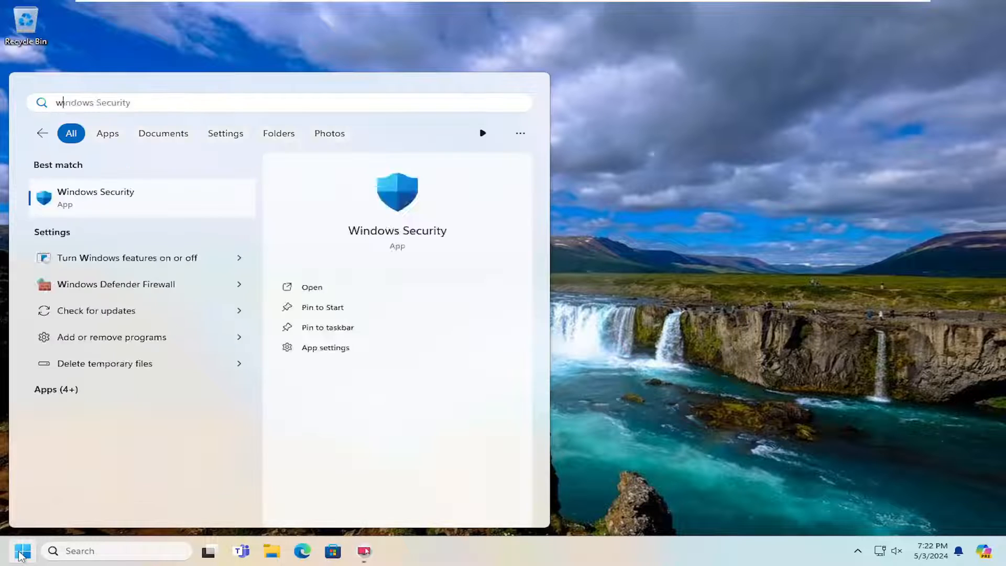
- Run wsreset from Start and close the Microsoft Store error window it opens
text(wsreset)
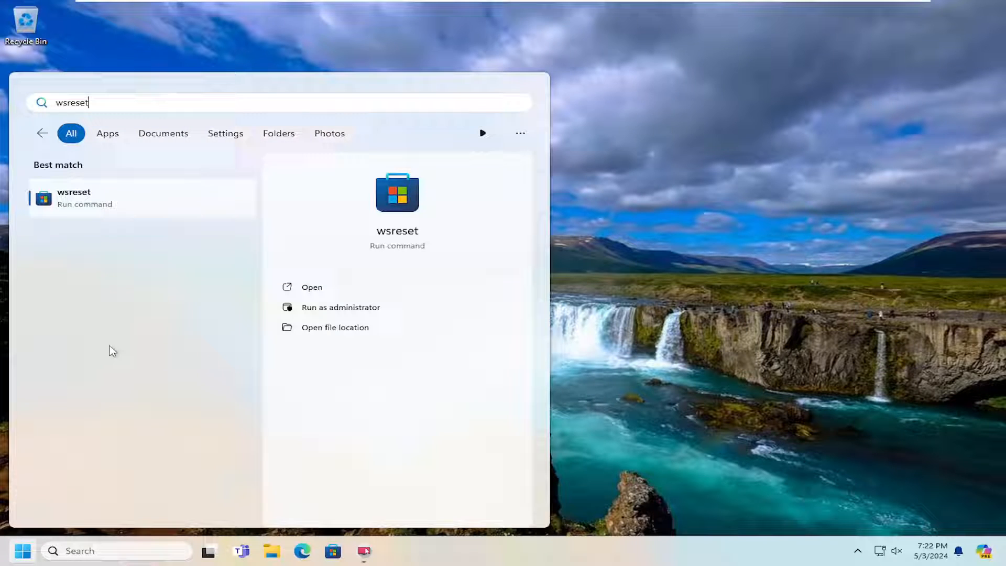
mouse_move(86, 200)
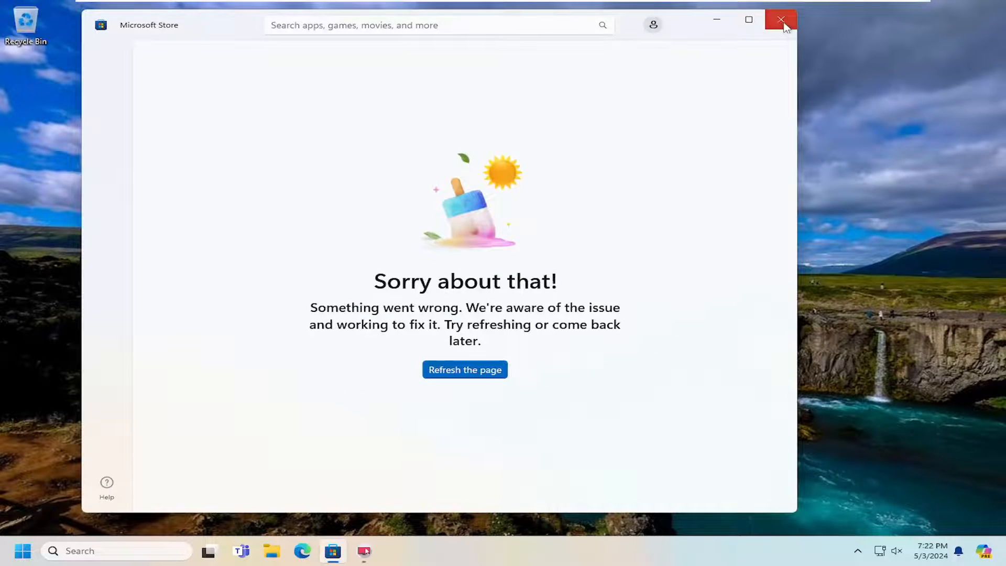
click(781, 20)
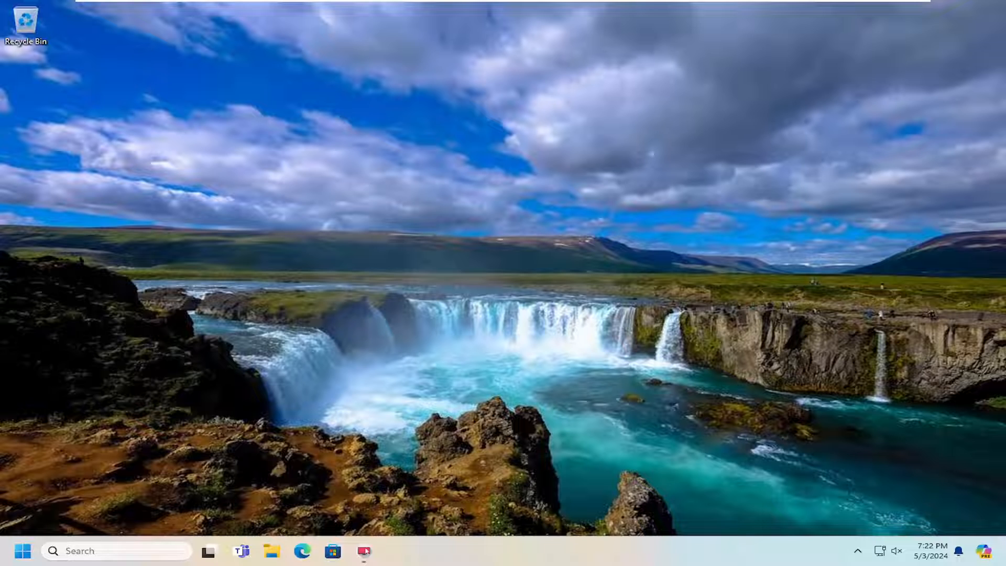
- Search 'store' in Start and open Microsoft Store's App settings page
click(24, 550)
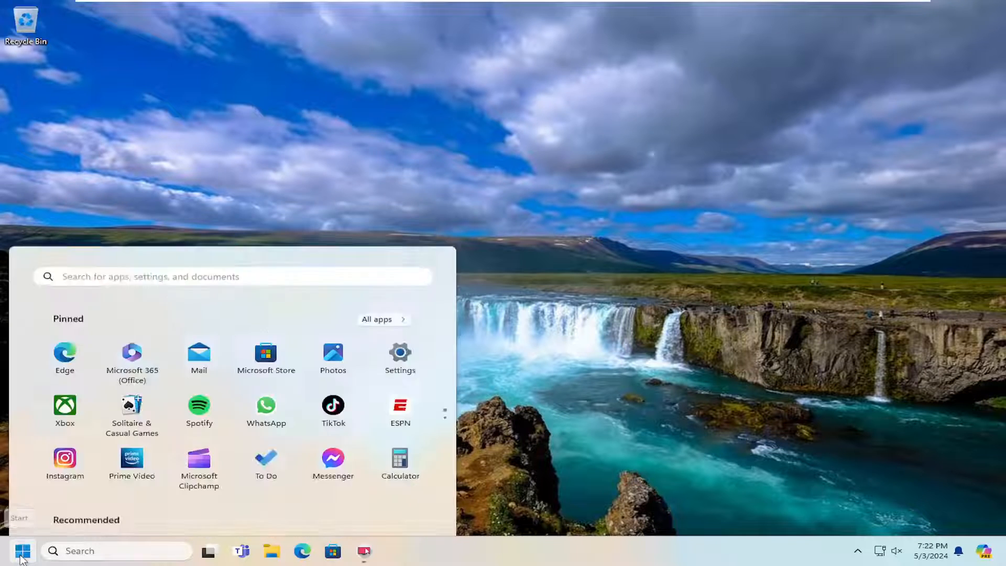
text(sto)
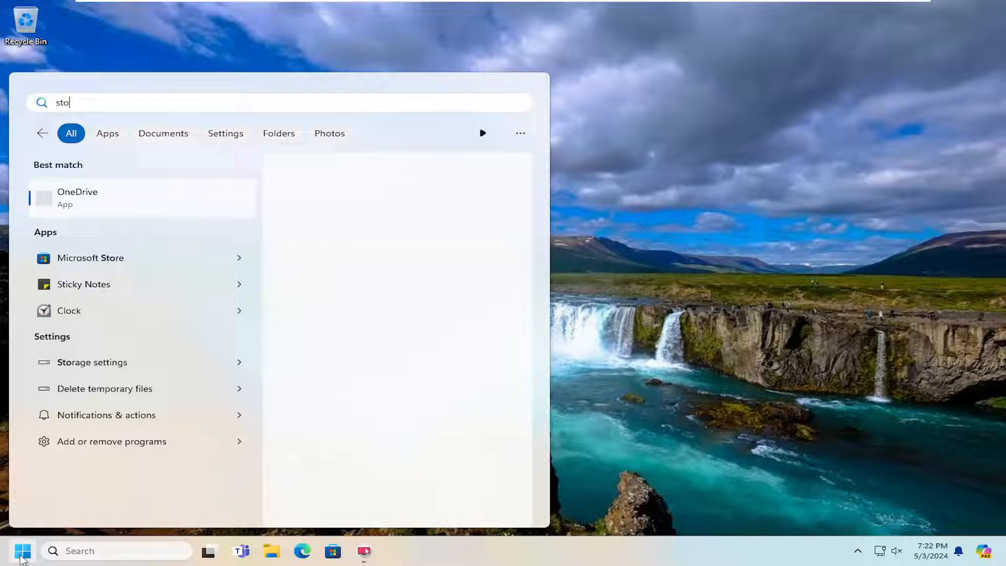
text(re)
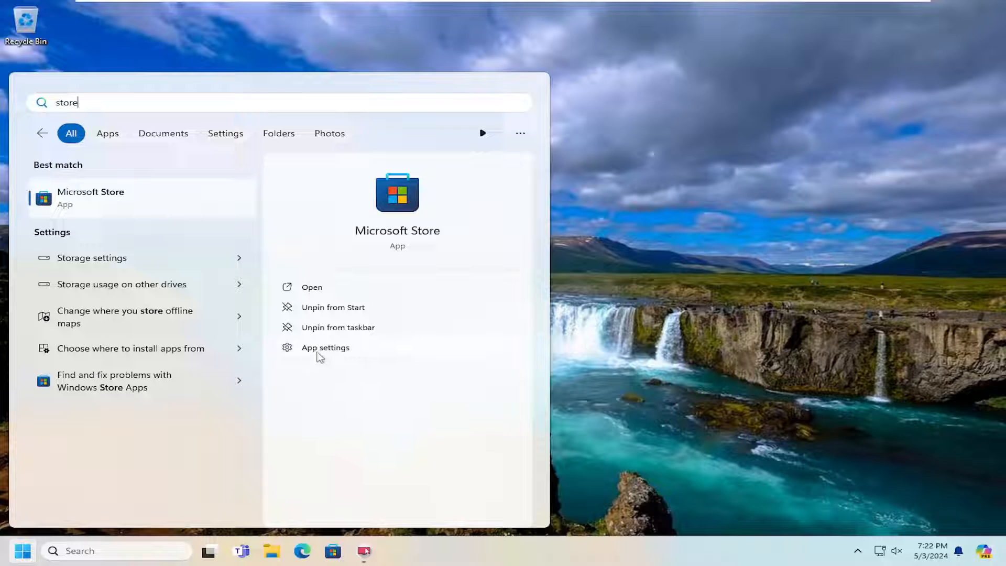
click(325, 347)
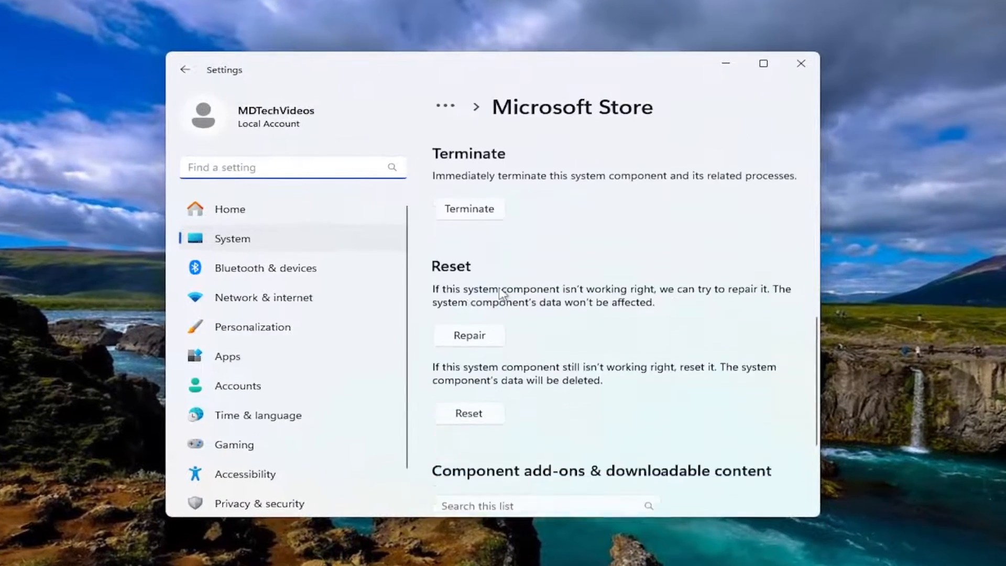
- Repair the Microsoft Store app, then reset it and confirm deleting its data
scroll(up, 3)
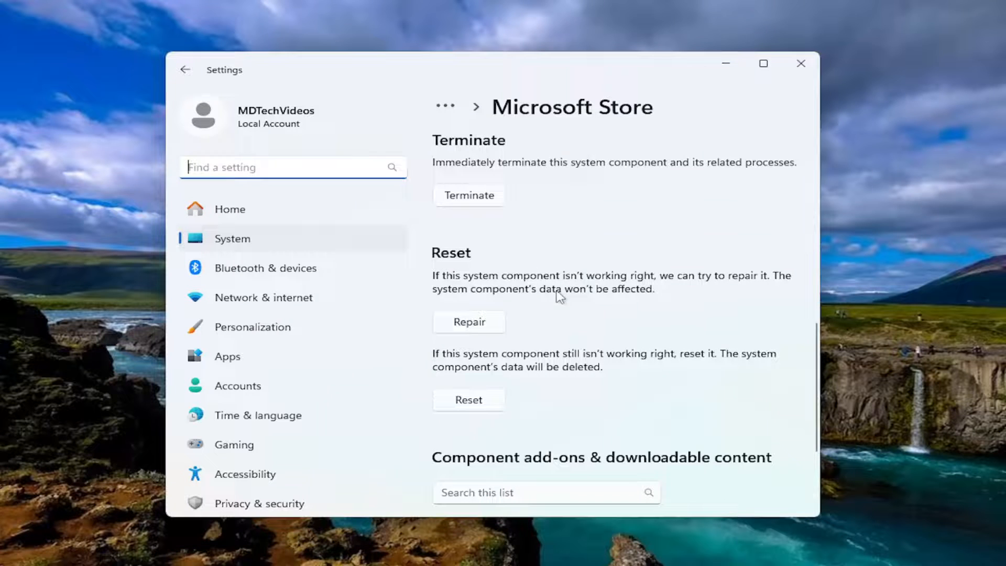
mouse_move(704, 293)
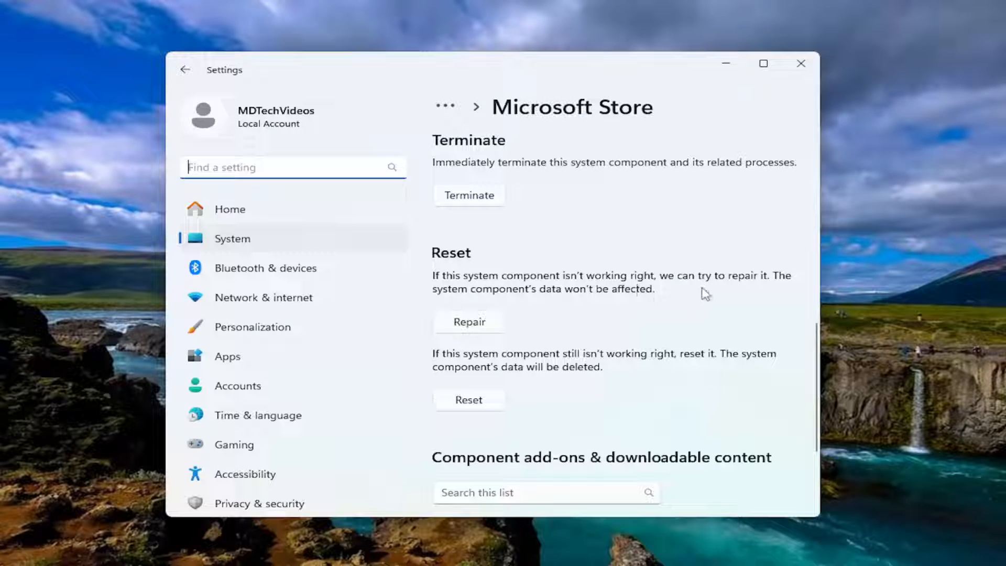
mouse_move(572, 303)
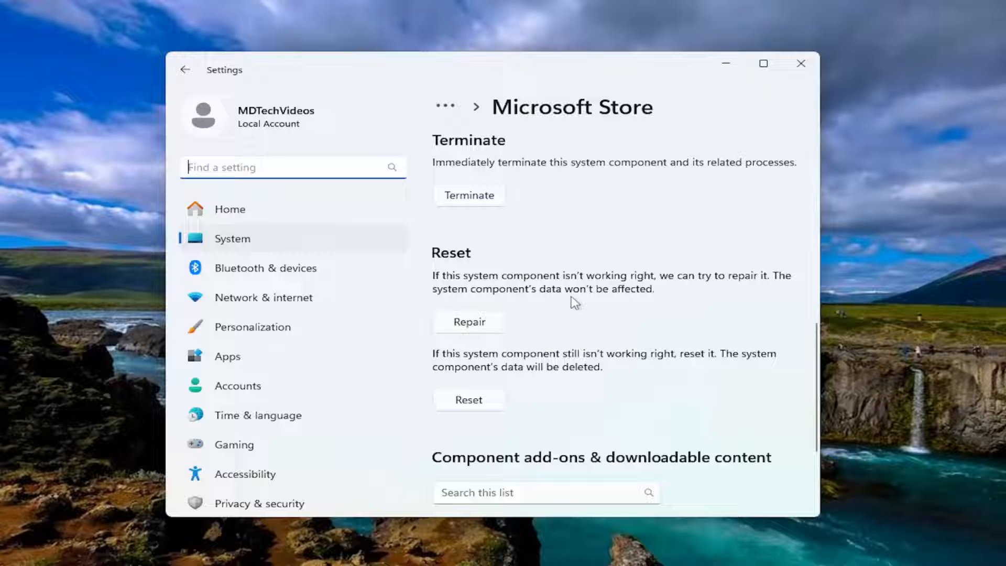
click(469, 321)
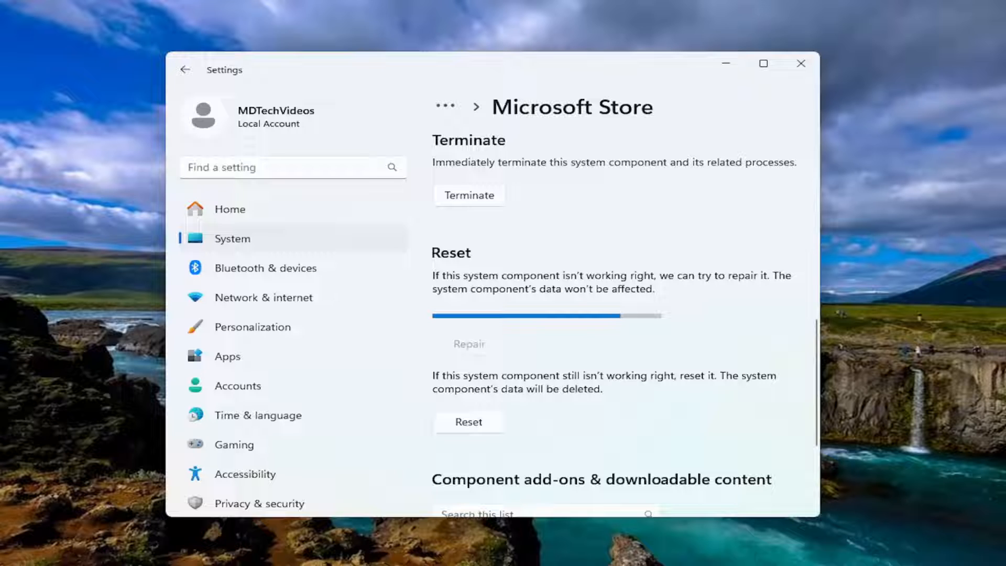
click(469, 343)
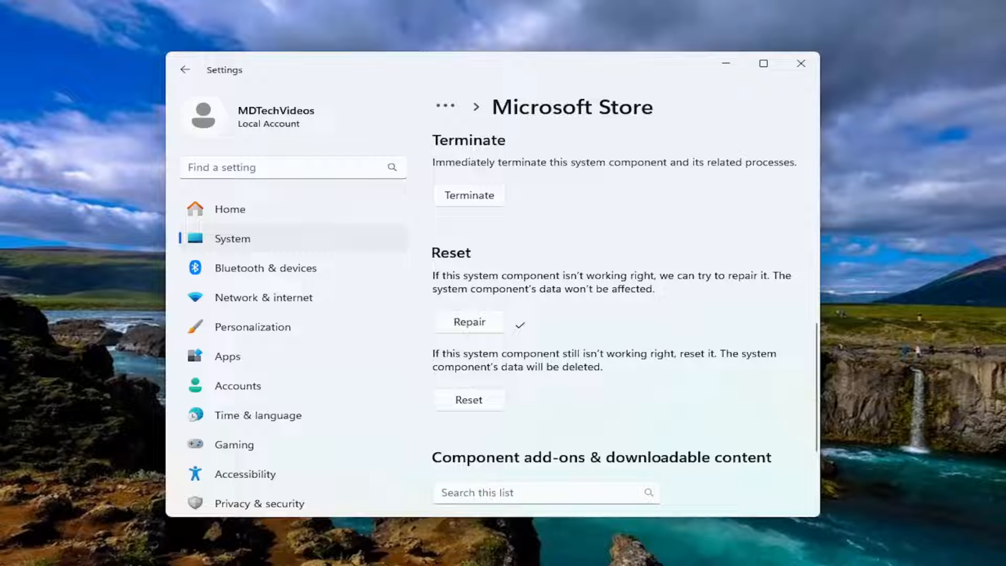
mouse_move(580, 386)
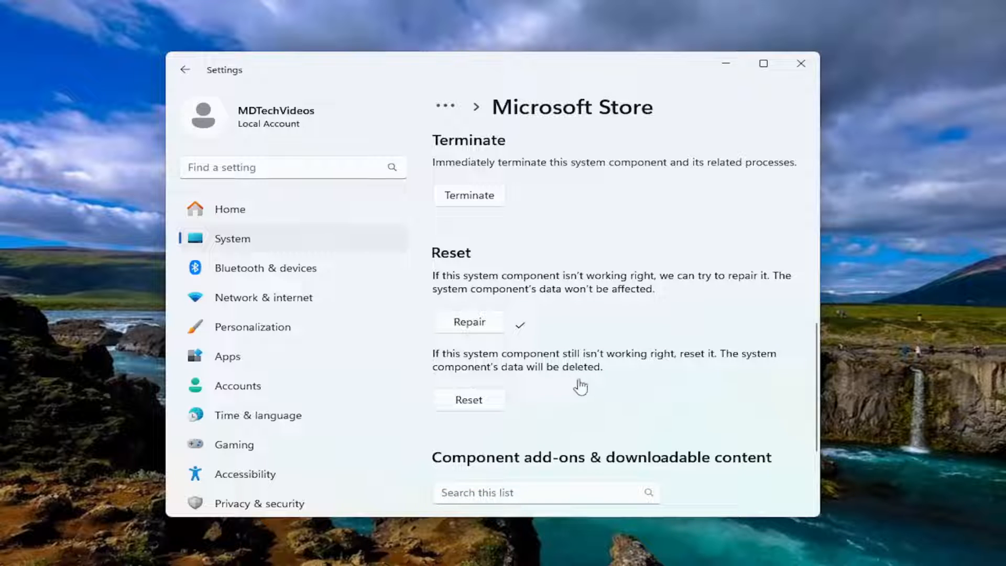
mouse_move(580, 385)
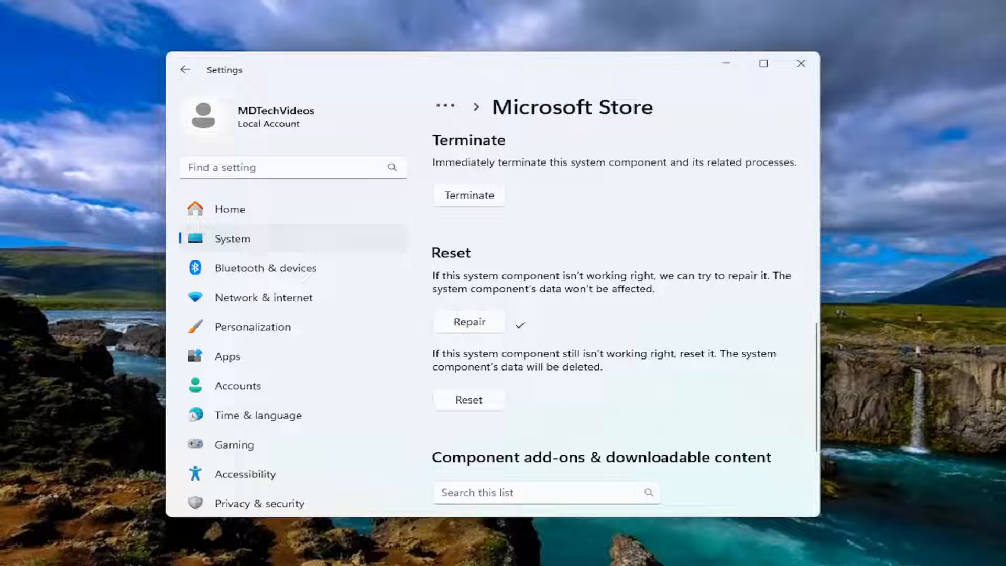
click(468, 399)
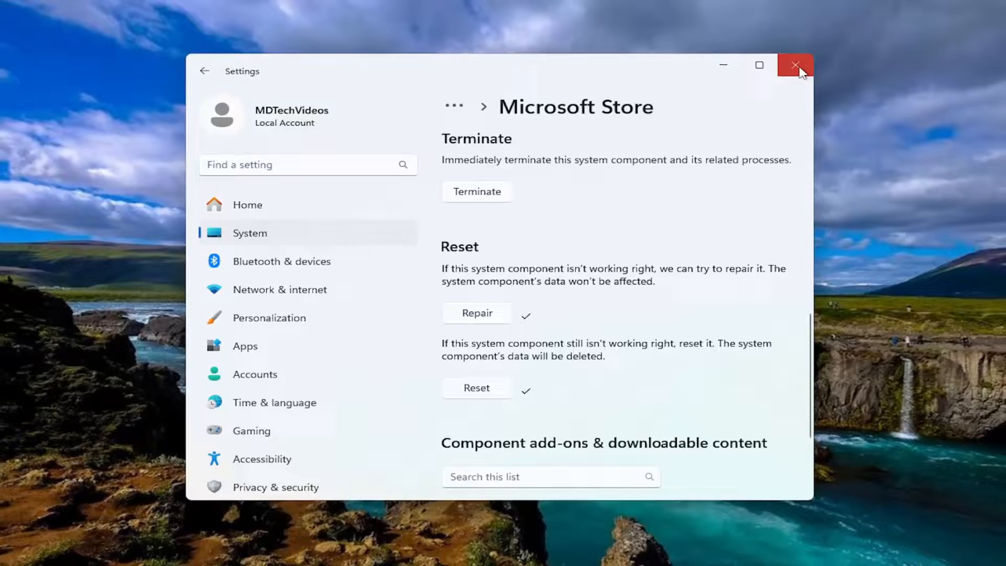
- Close Settings and launch Command Prompt as administrator from a 'cmd' search, approving UAC
click(797, 66)
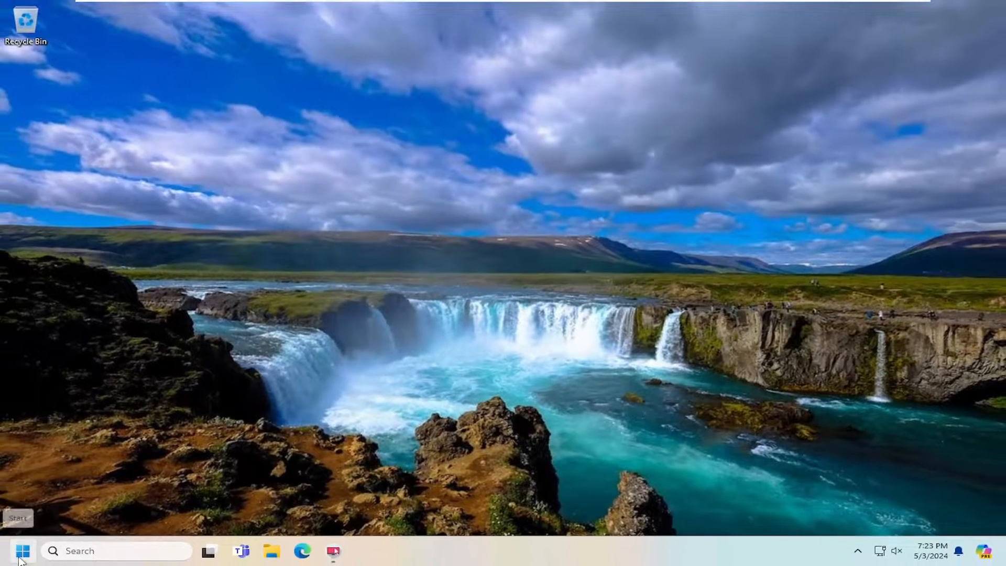
text(cmd)
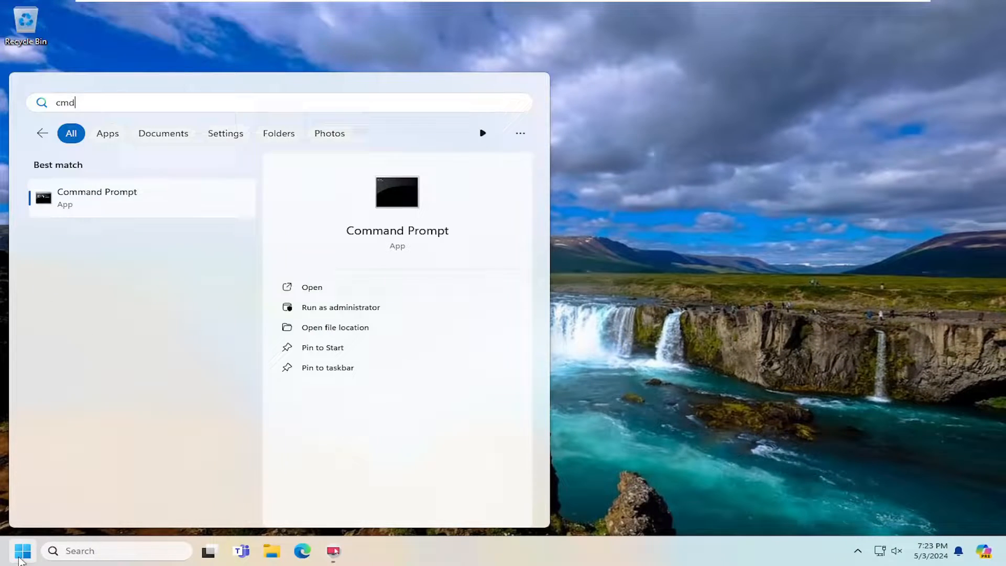
mouse_move(98, 181)
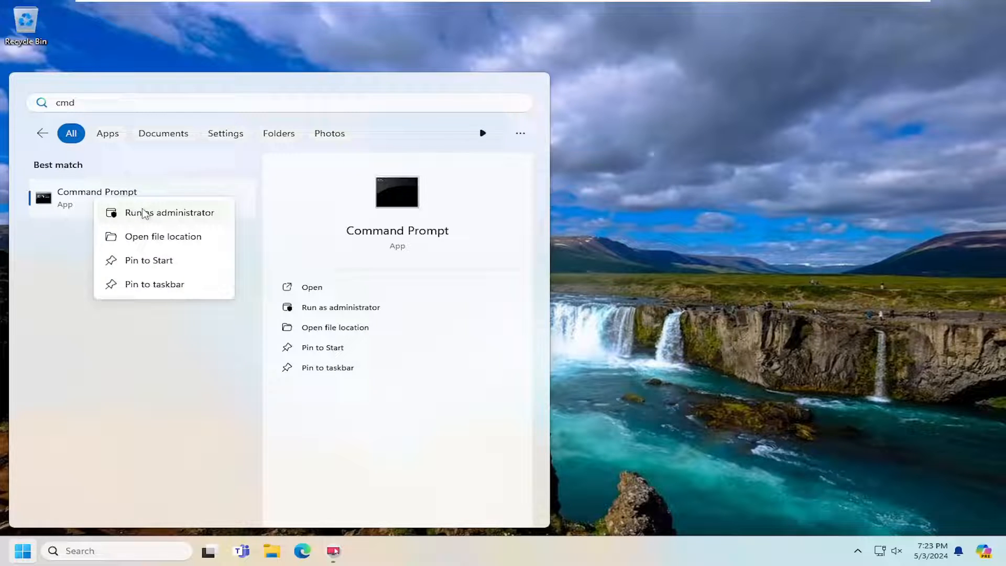
click(169, 212)
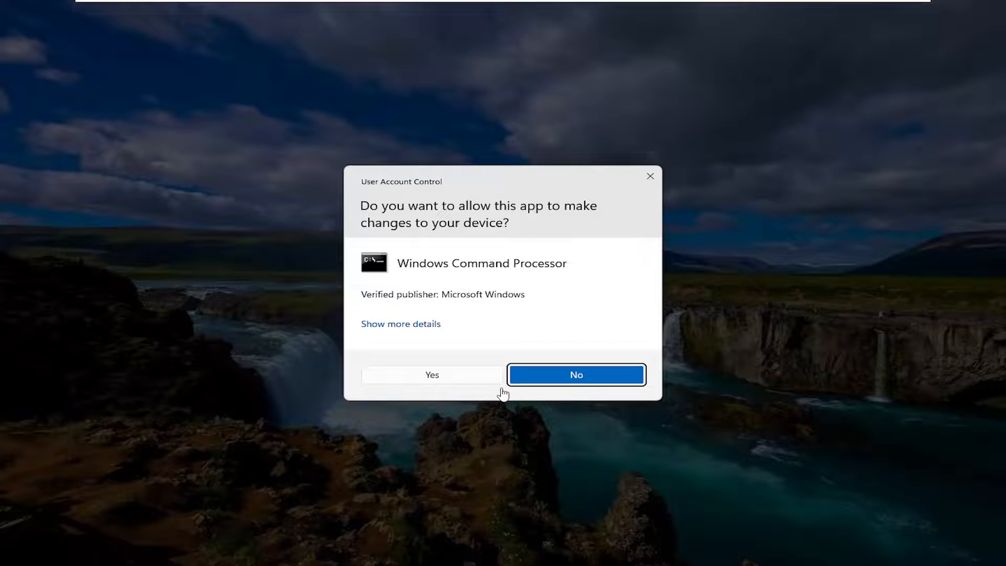
click(431, 375)
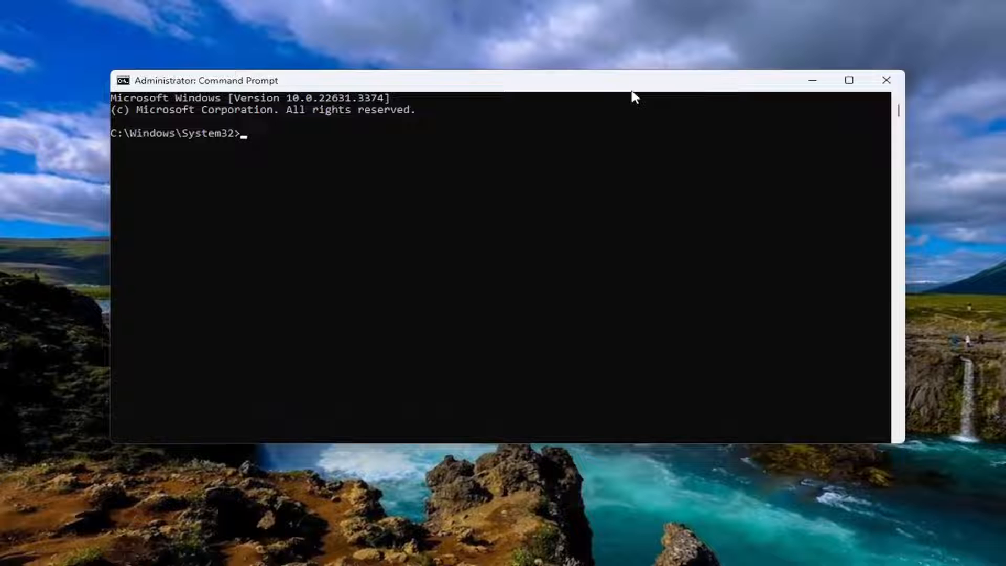
- Run sfc /scannow to completion with no integrity violations, then close Command Prompt
text(sfc)
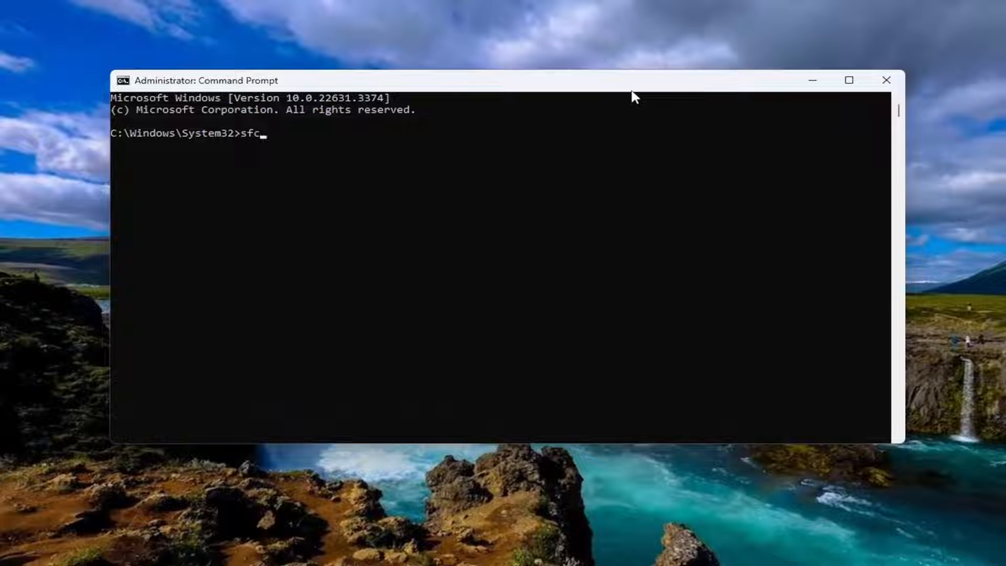
text(/sca)
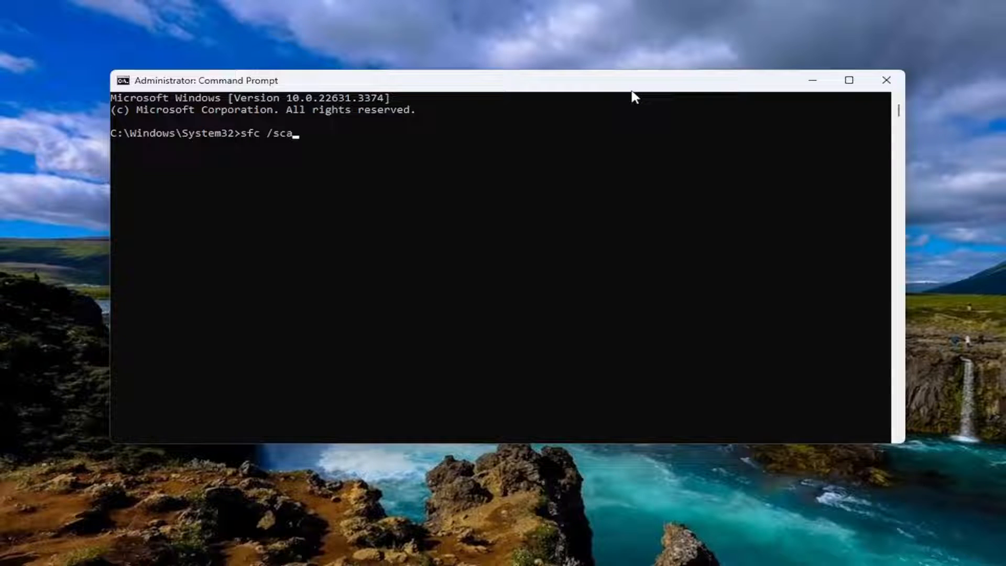
text(nnow)
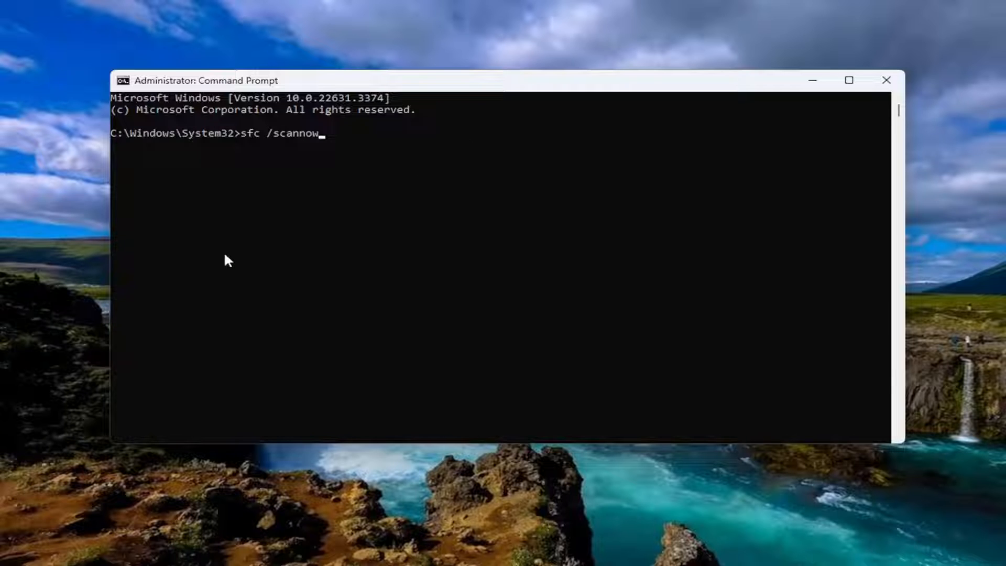
key(Return)
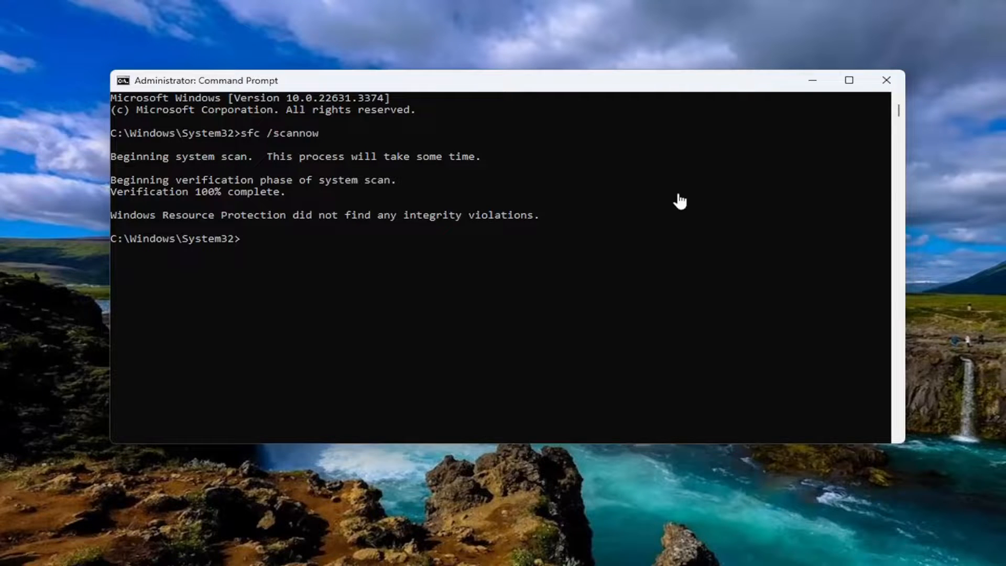
click(885, 81)
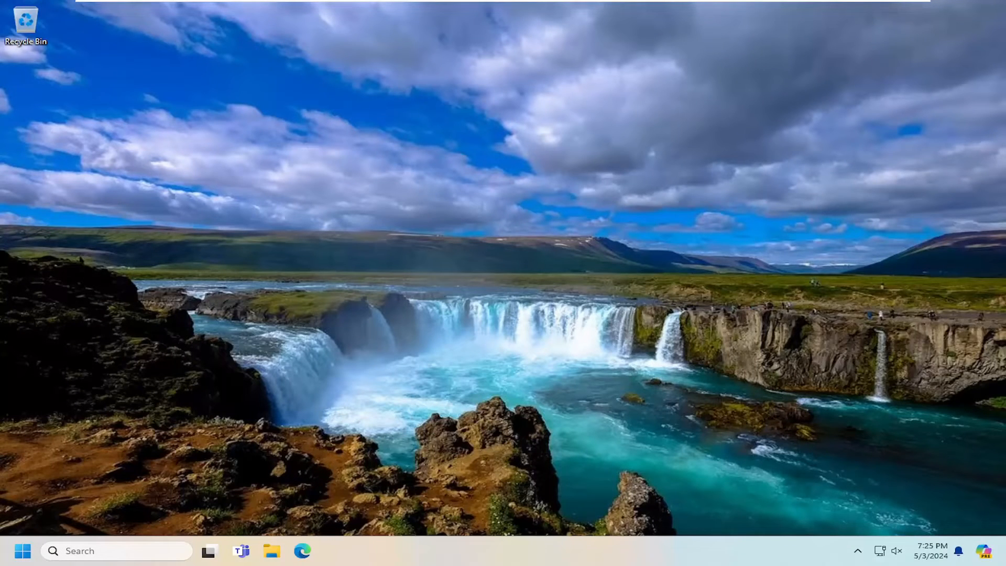
click(333, 550)
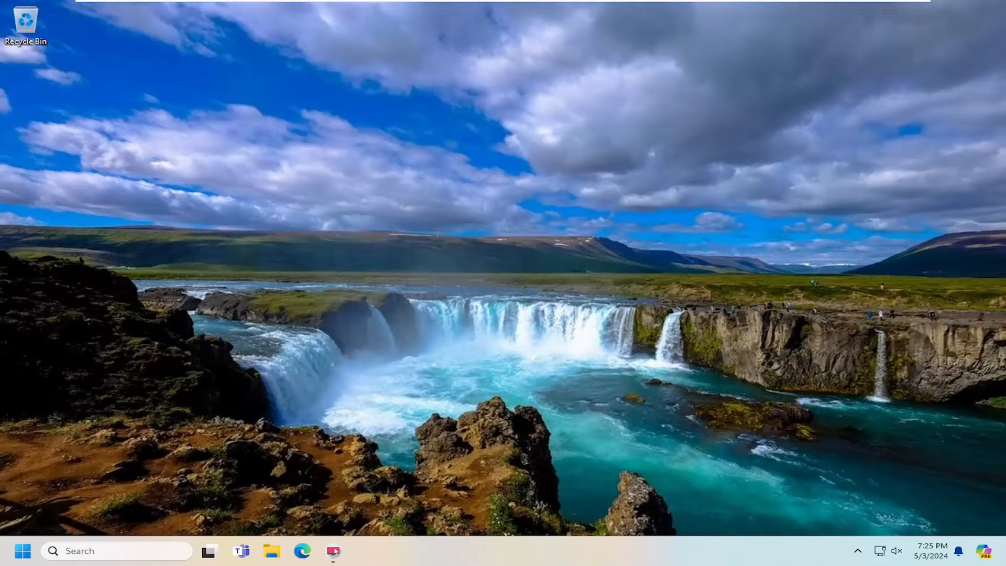